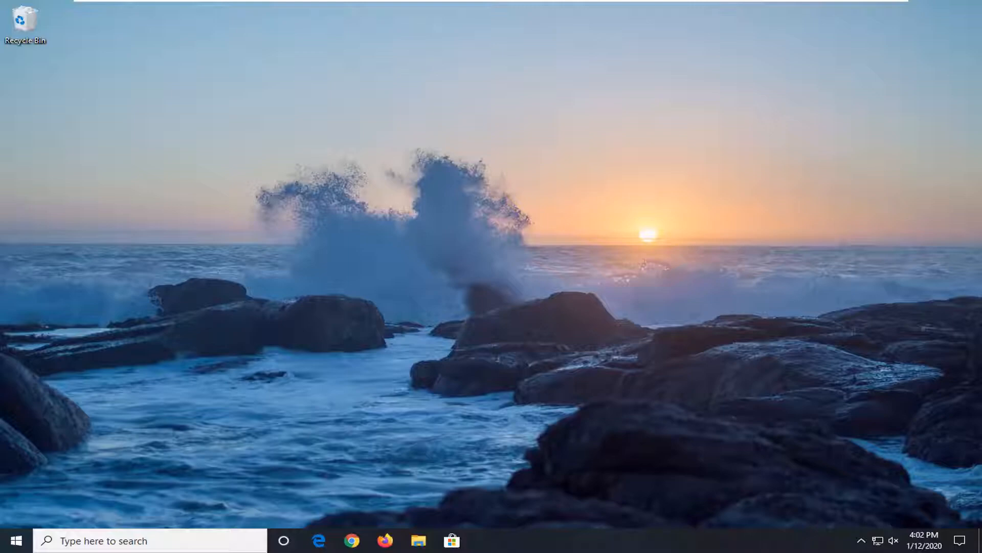
Step: Search the Start menu for sysdm.cpl so the Control Panel item is listed
click(13, 540)
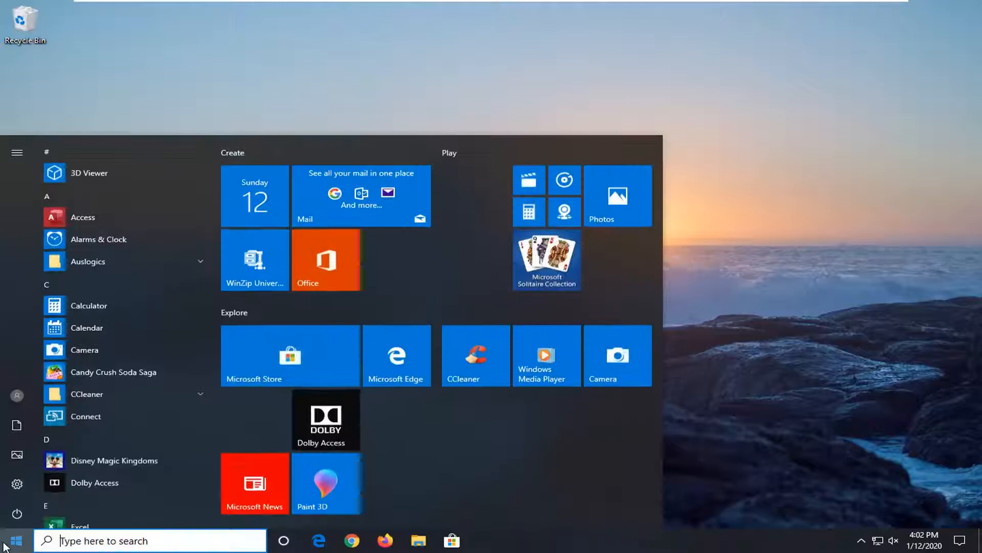
text(system Information)
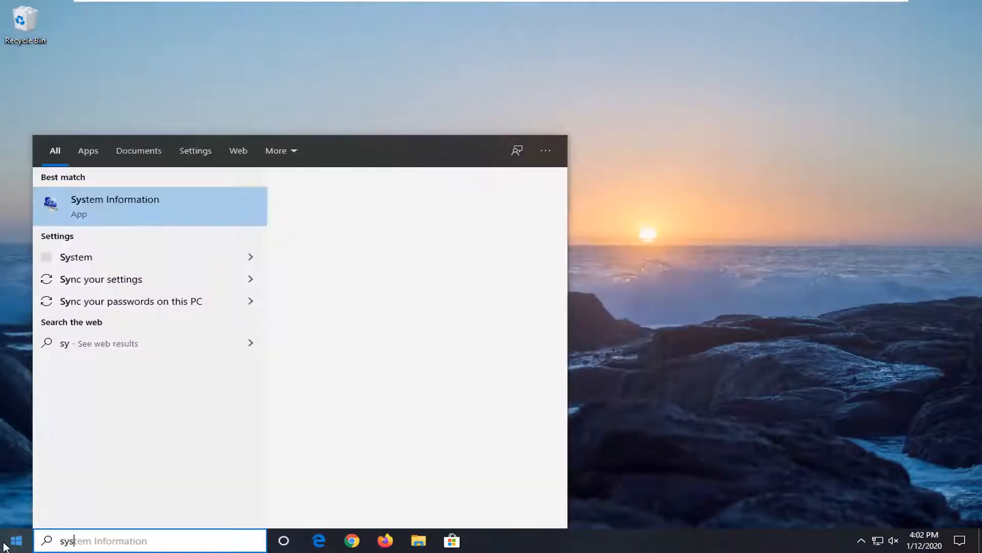
text(sysdm.c)
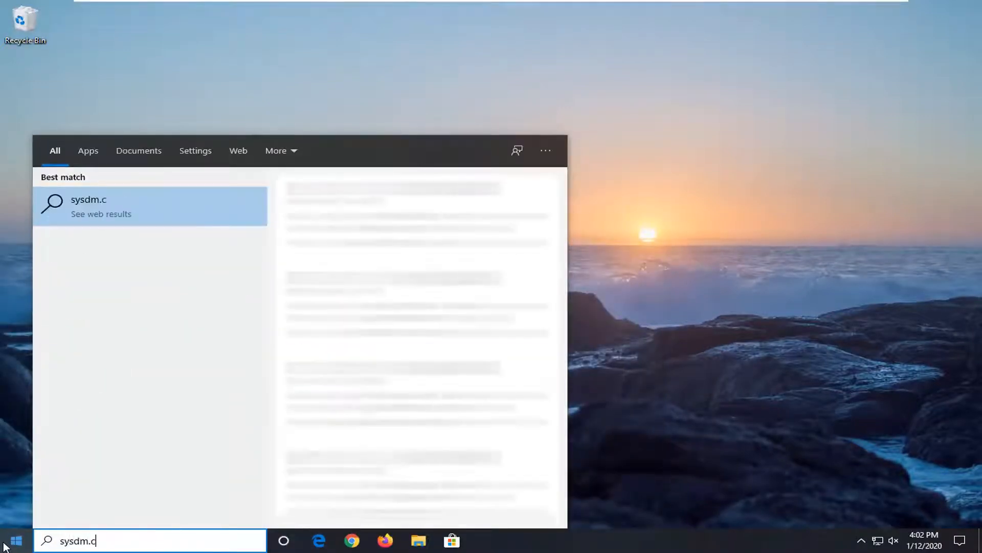
text(pl)
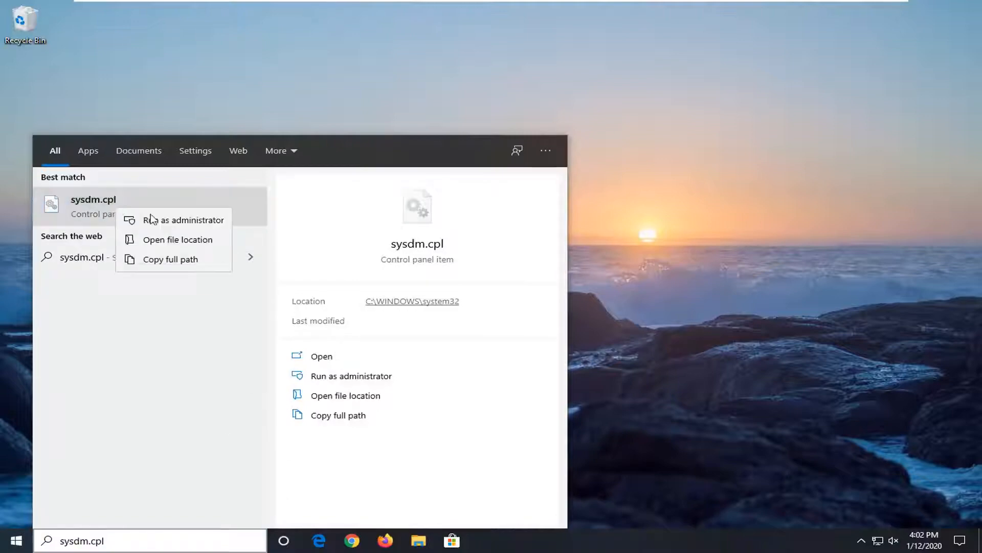
Step: Run sysdm.cpl as administrator and reach Performance Settings from the Advanced tab
click(191, 220)
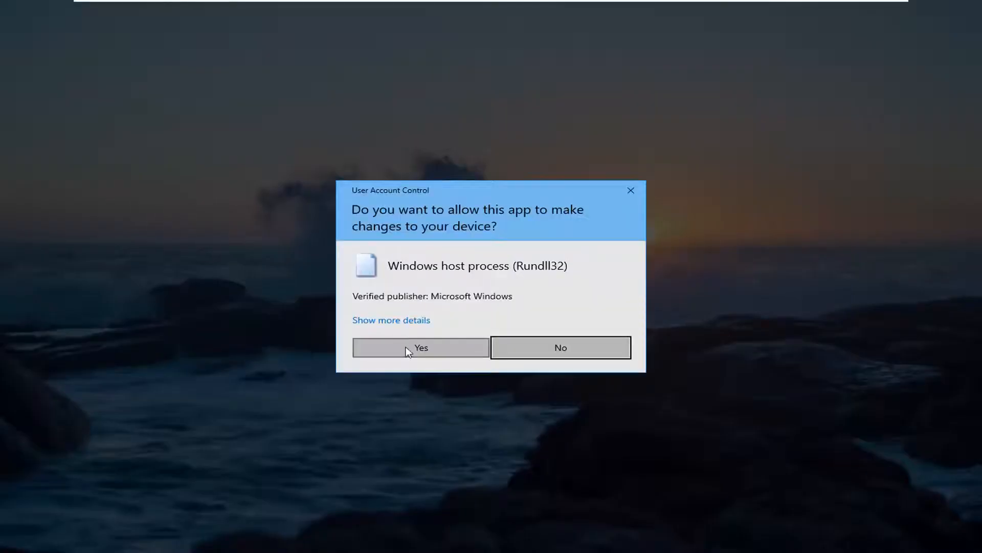
click(420, 348)
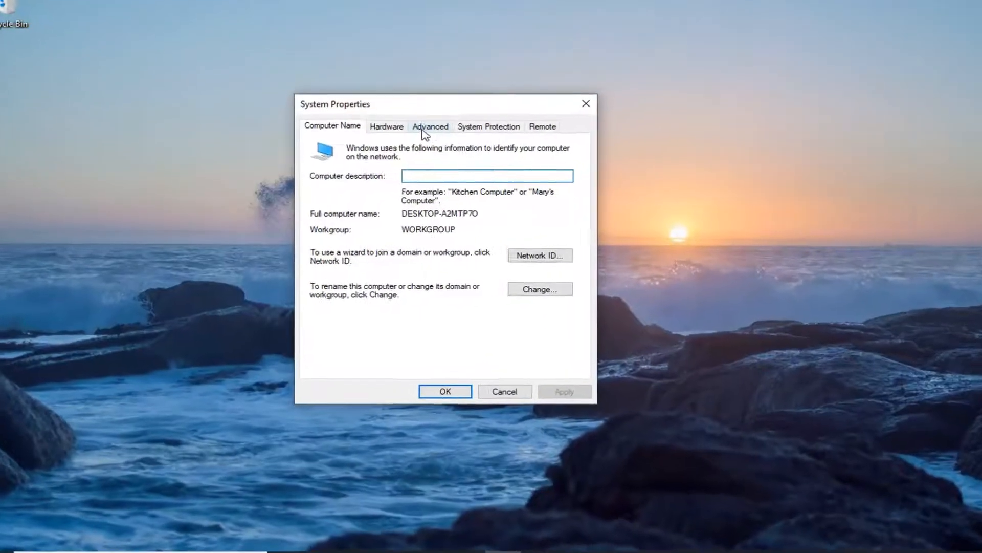
click(431, 126)
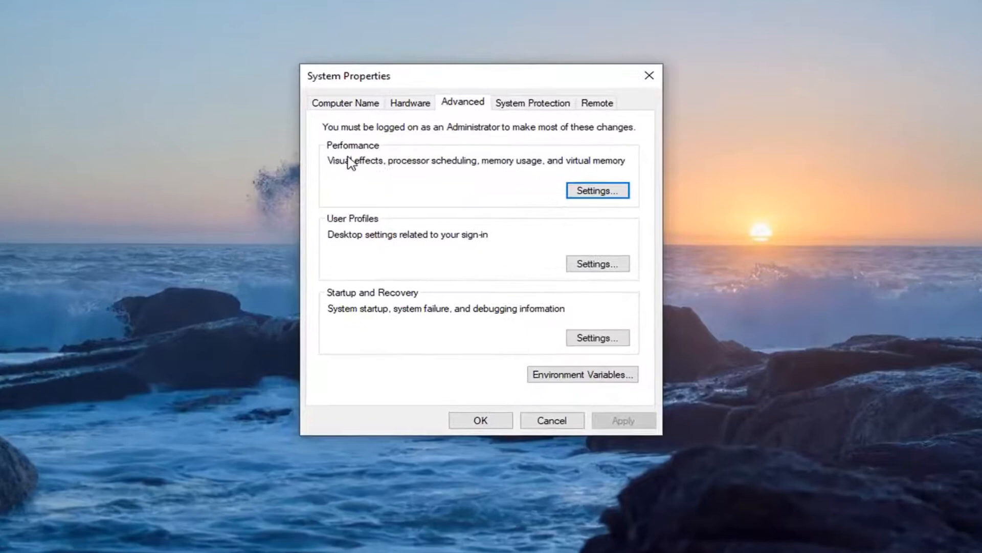
mouse_move(422, 172)
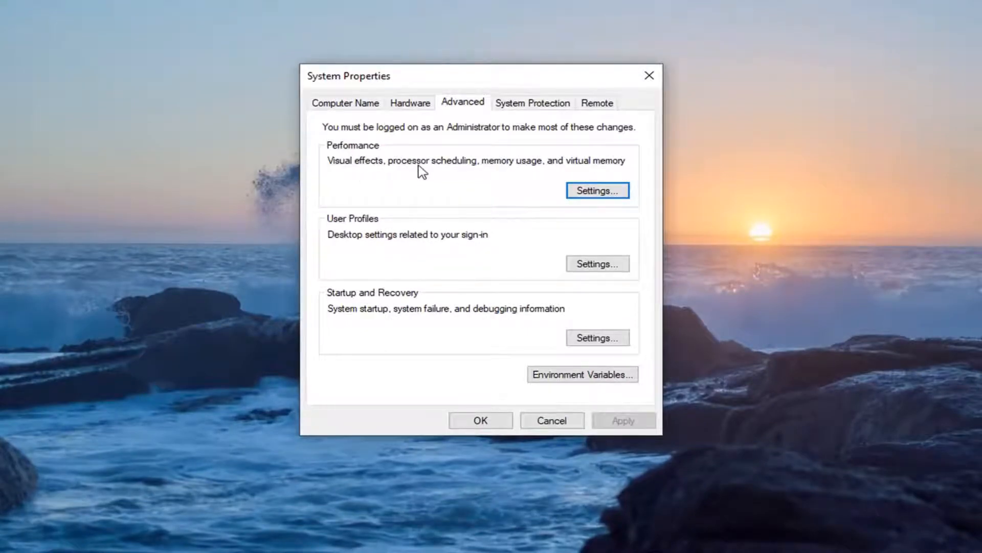
mouse_move(565, 186)
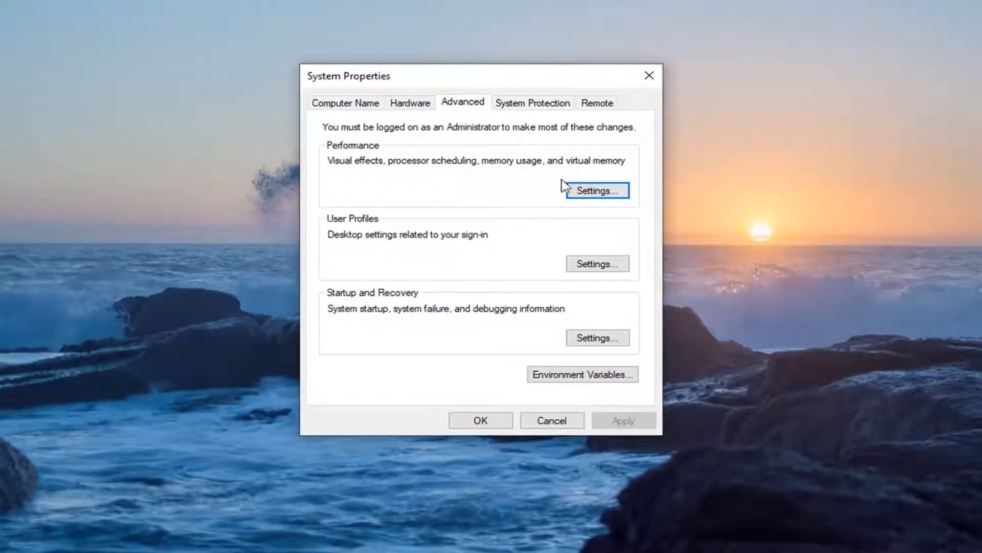
click(595, 190)
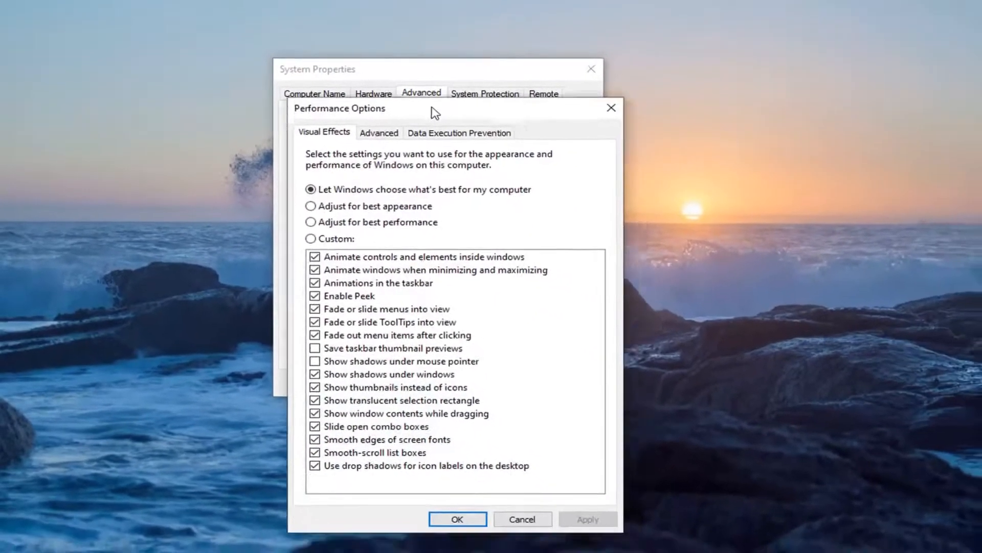
Step: Reach the Virtual Memory dialog via Change on the Performance Options Advanced tab
click(379, 132)
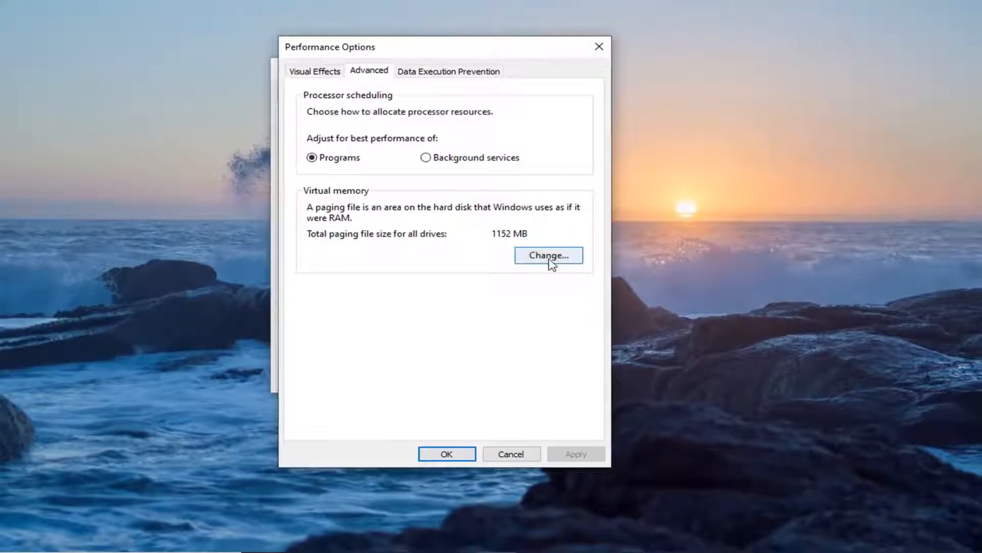
click(549, 254)
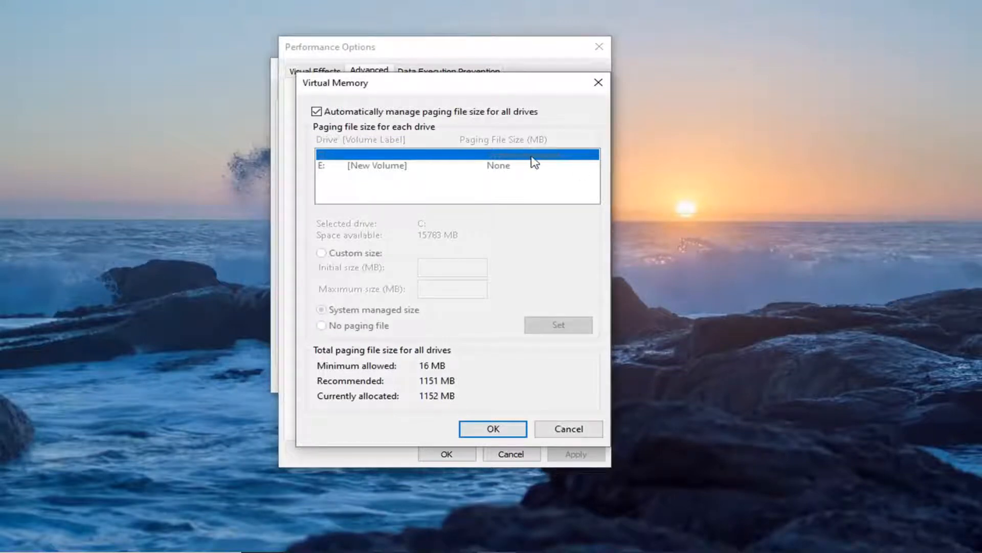
mouse_move(420, 115)
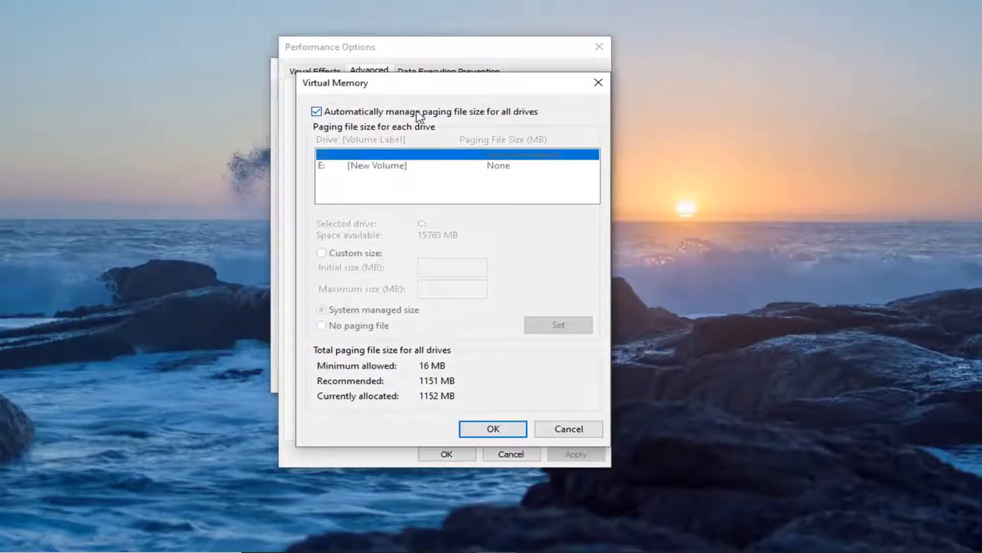
Step: Disable automatic paging file management and choose No paging file for drive C:
click(317, 111)
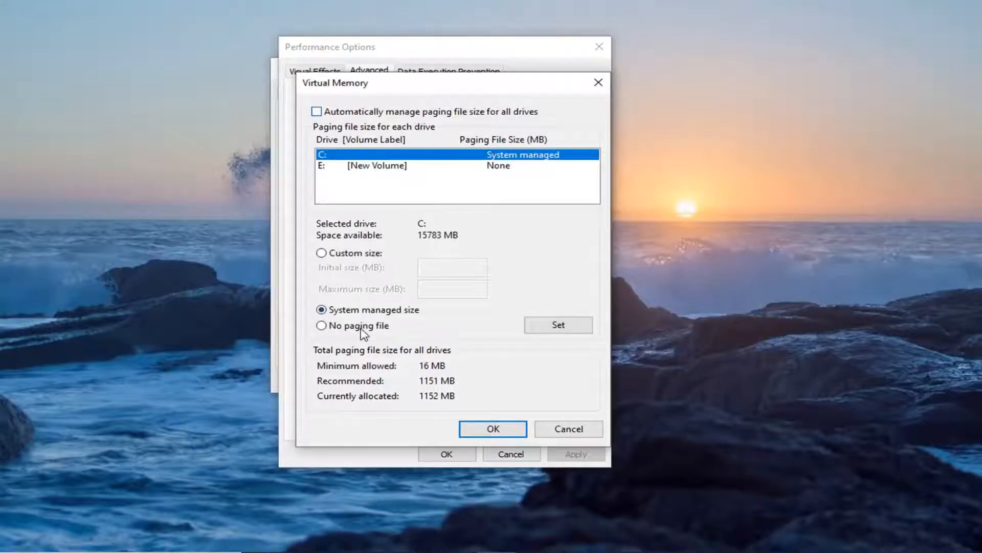
mouse_move(347, 330)
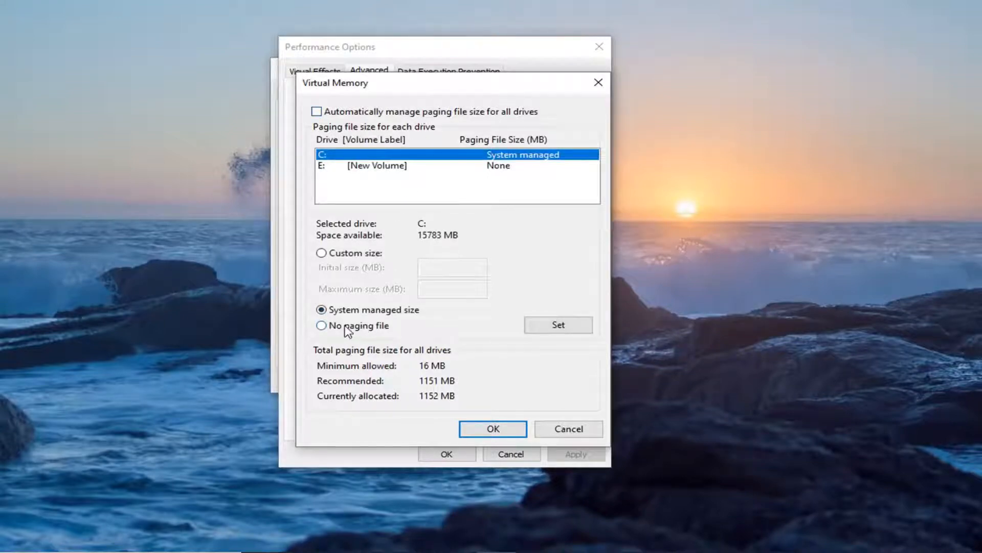
click(557, 325)
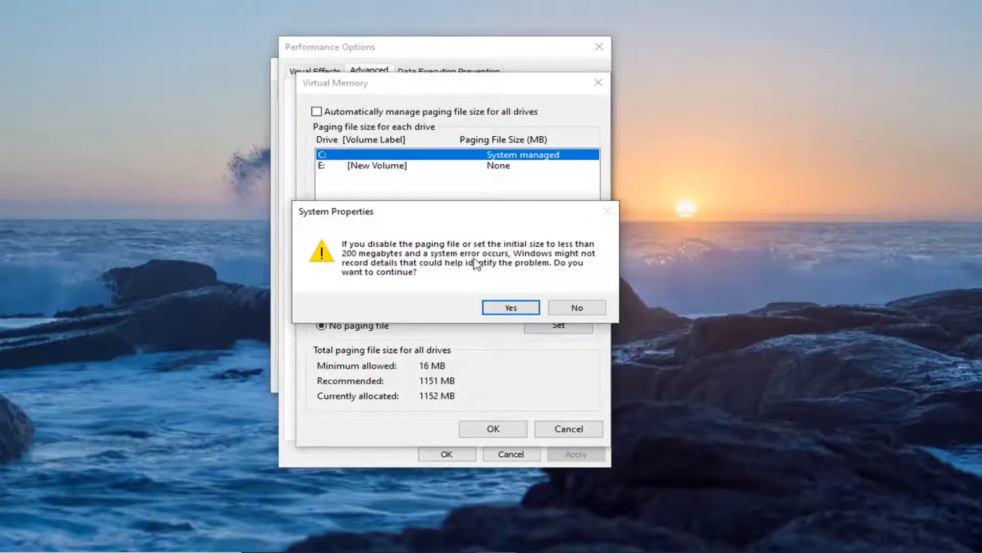
mouse_move(470, 278)
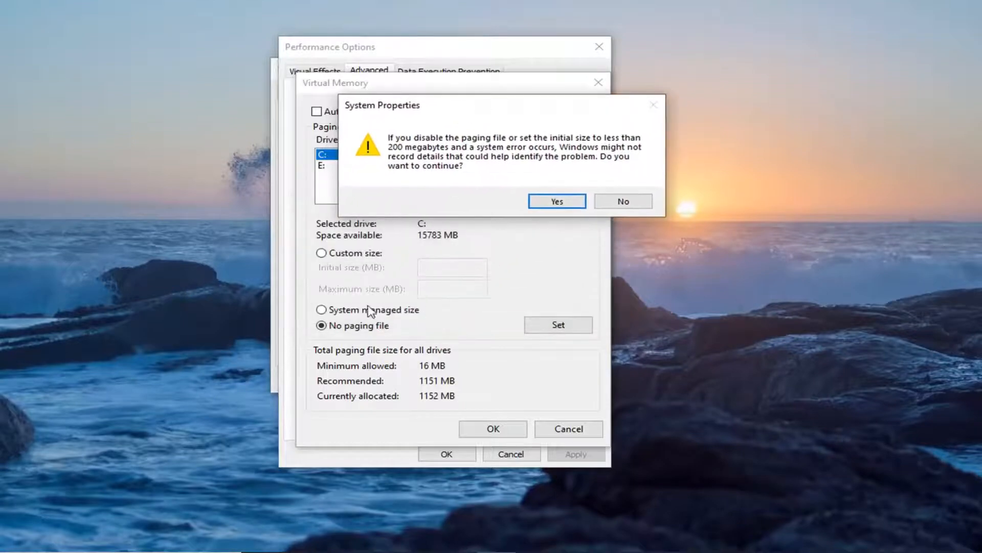
mouse_move(418, 296)
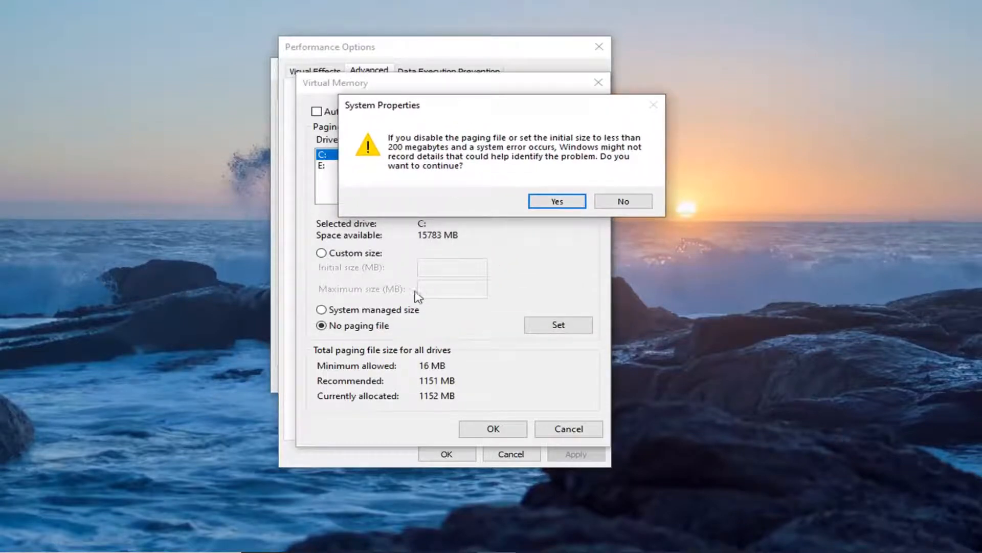
mouse_move(481, 293)
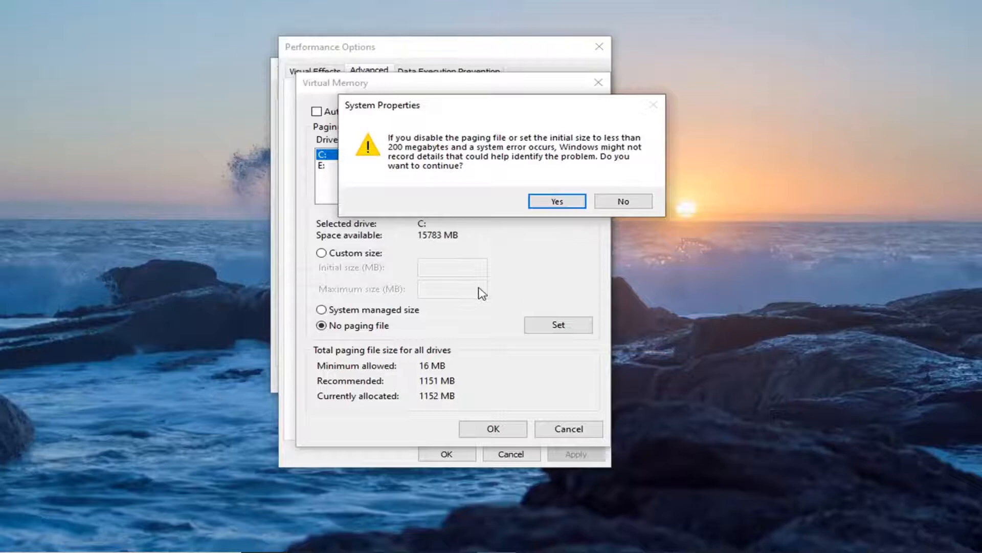
mouse_move(485, 236)
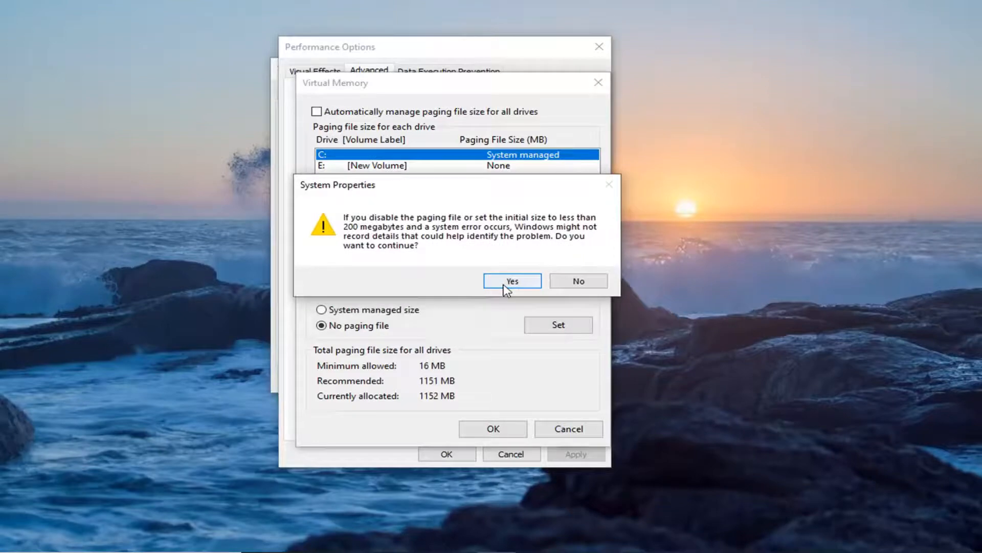
Step: Accept the paging file warning and confirm the Virtual Memory settings with OK
click(512, 280)
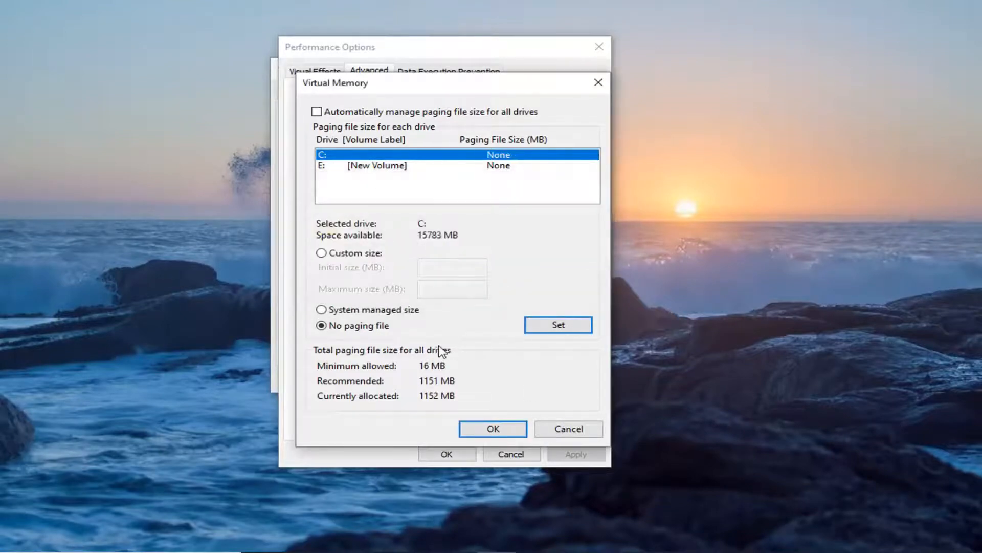
mouse_move(360, 351)
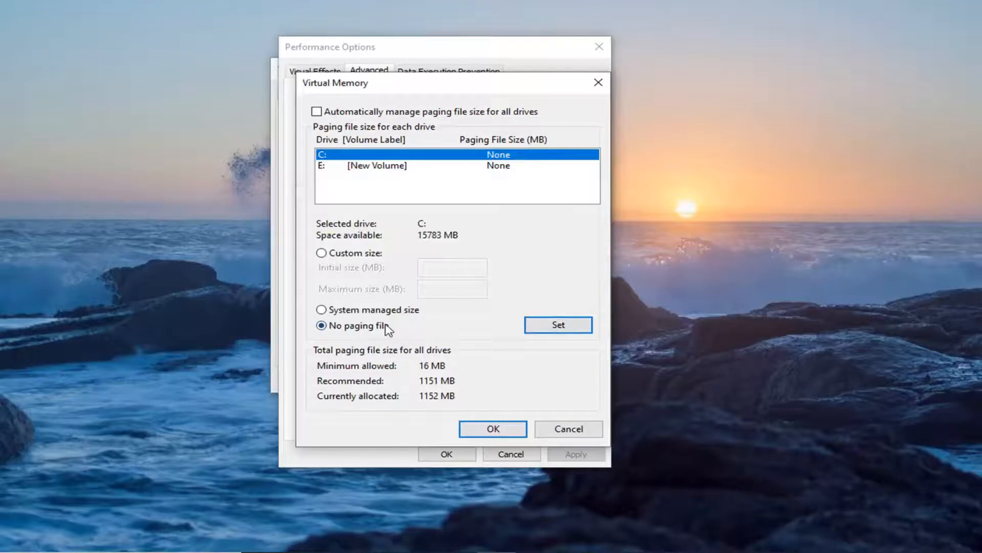
mouse_move(378, 319)
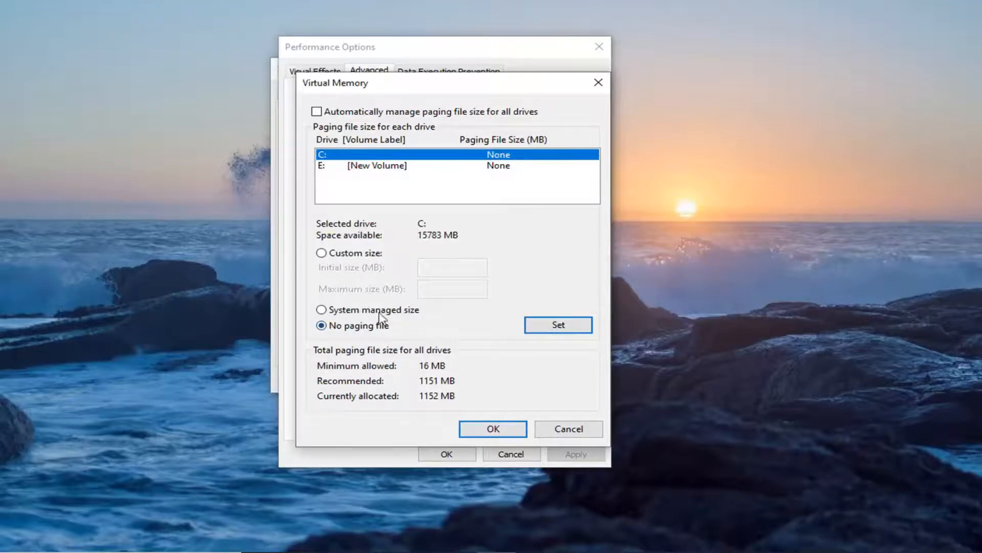
mouse_move(584, 395)
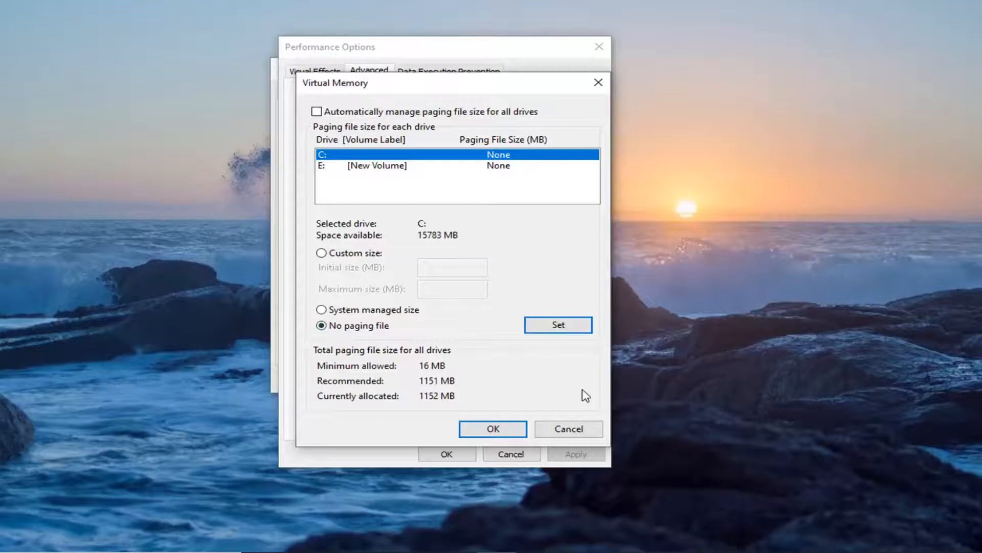
mouse_move(552, 393)
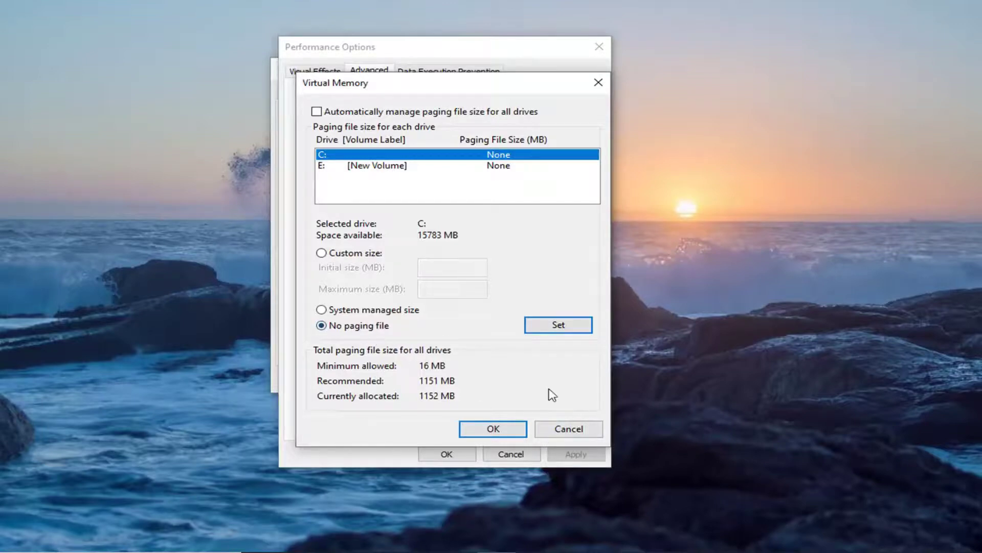
mouse_move(456, 362)
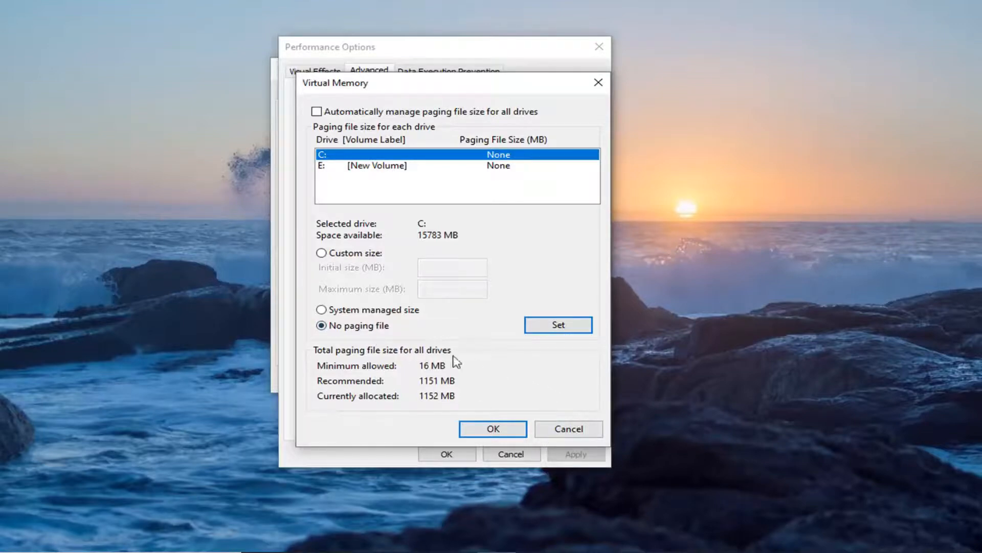
mouse_move(355, 329)
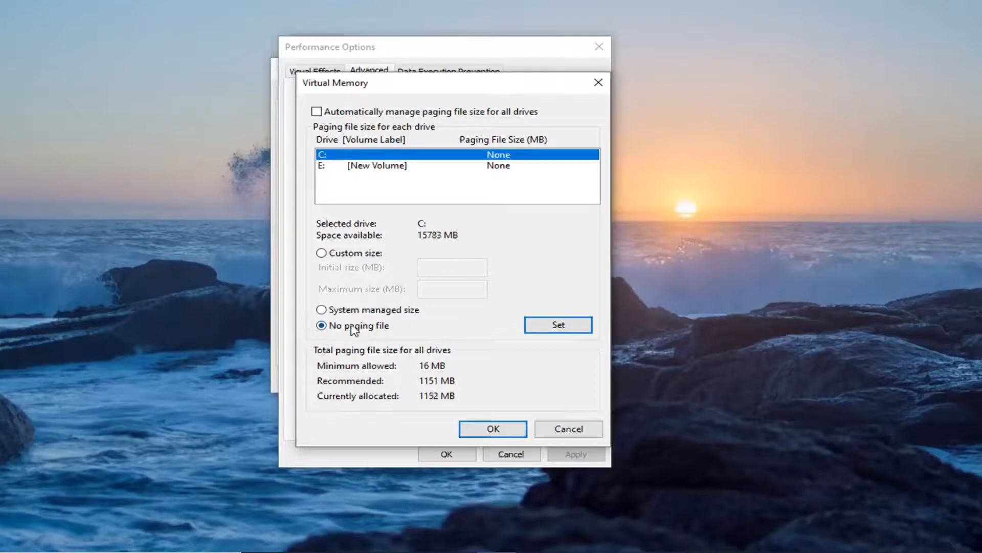
mouse_move(366, 333)
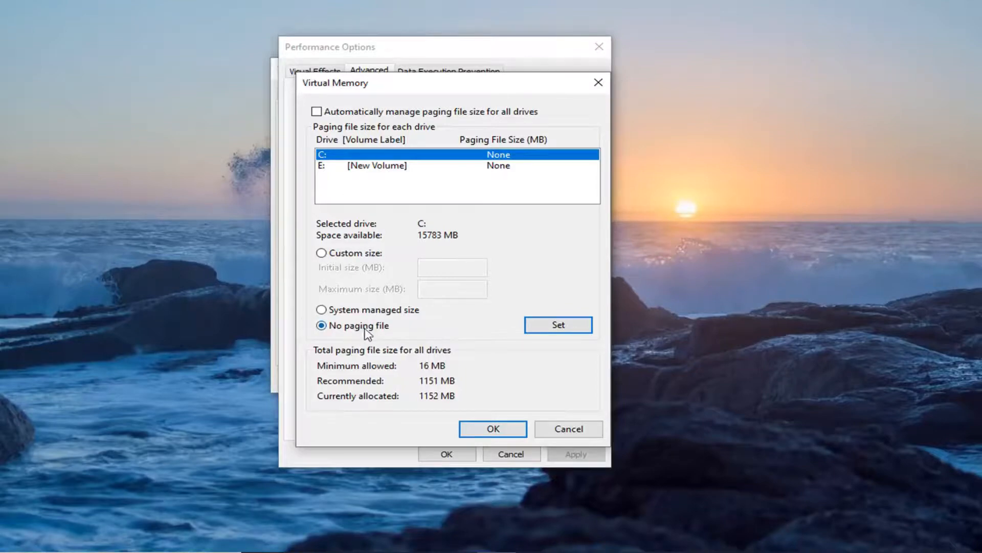
mouse_move(419, 339)
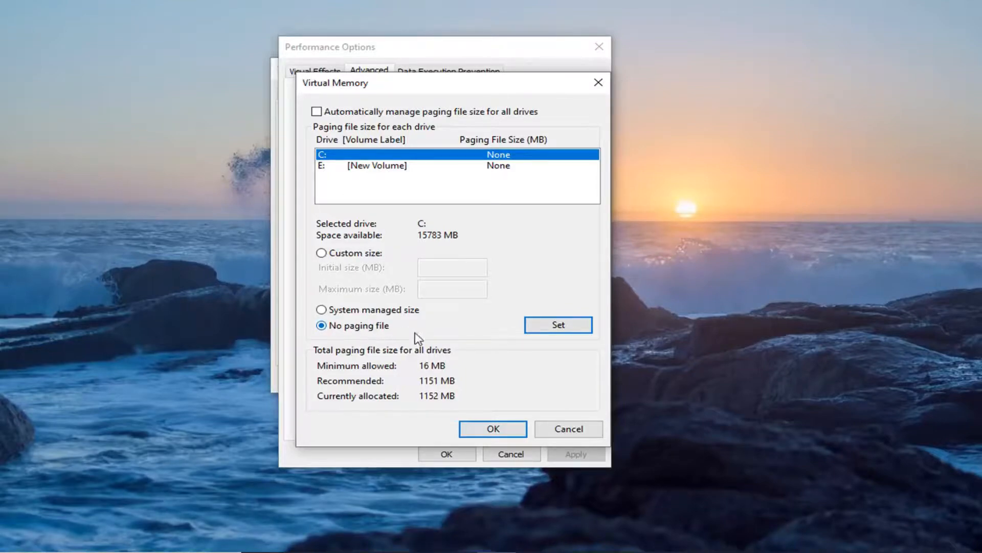
click(492, 429)
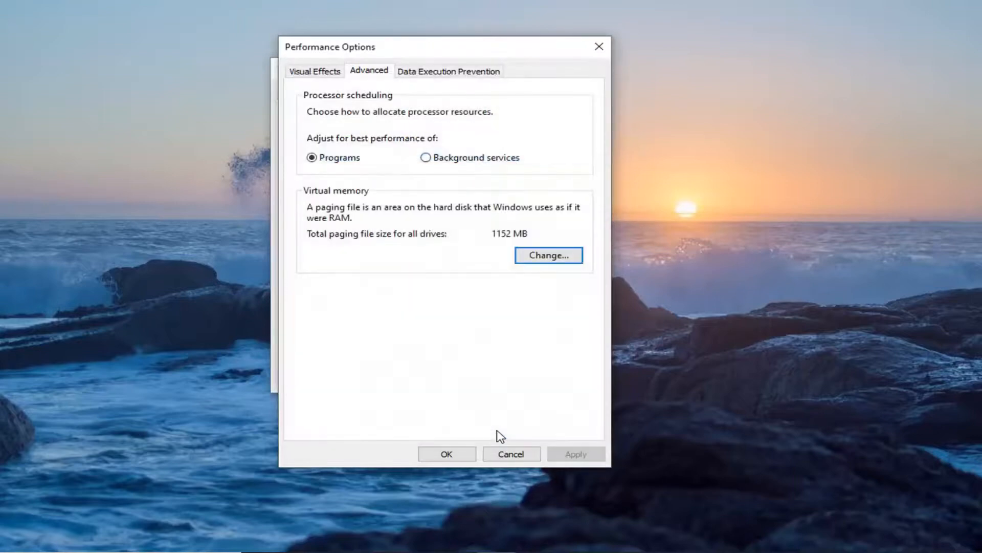